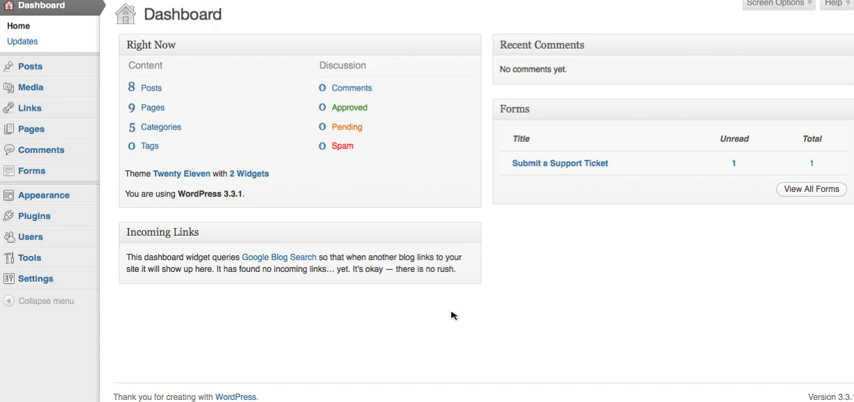
mouse_move(288, 224)
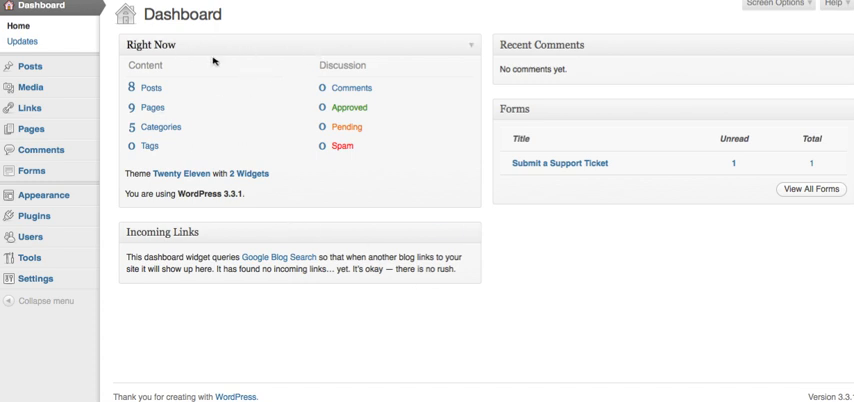
mouse_move(150, 88)
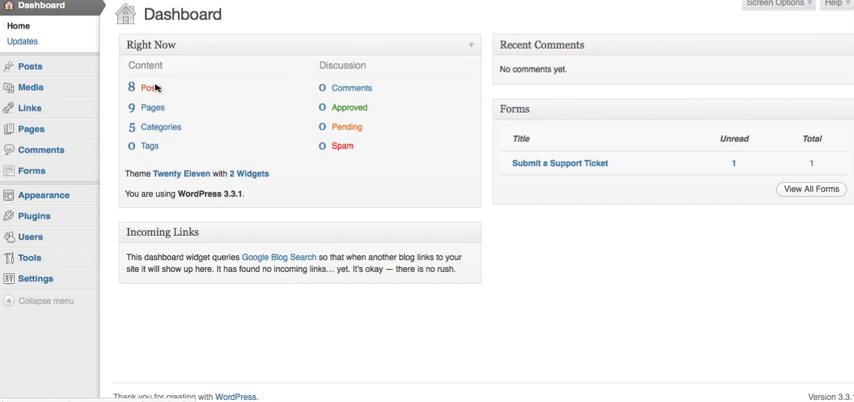
Step: Show the All Posts list from the dashboard's Right Now box
left_click(30, 66)
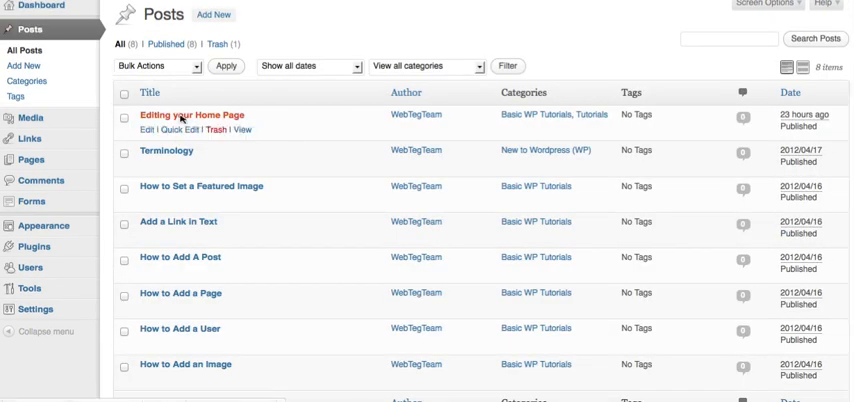
Step: Bring the 'Editing your Home Page' post into the editor and move down to its body text
left_click(186, 116)
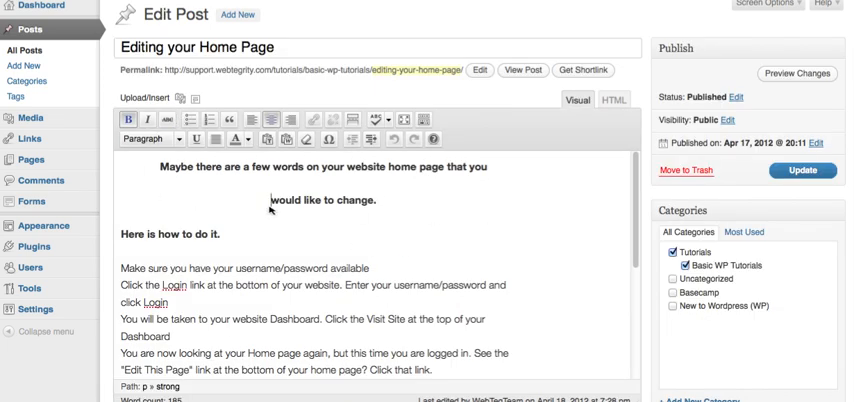
scroll("down", 3)
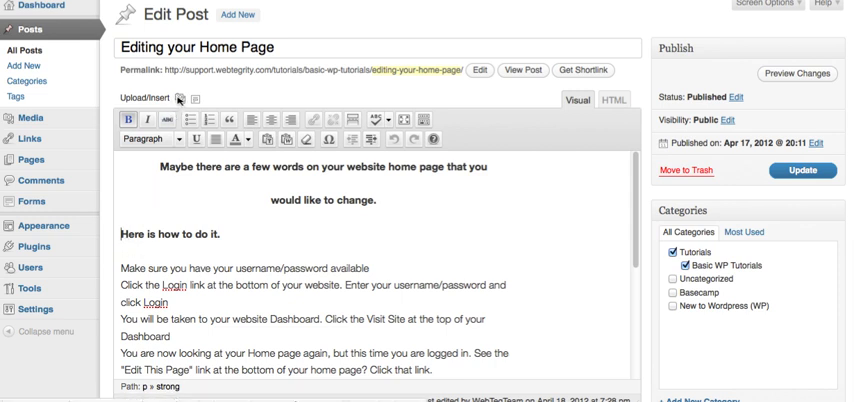
mouse_move(180, 98)
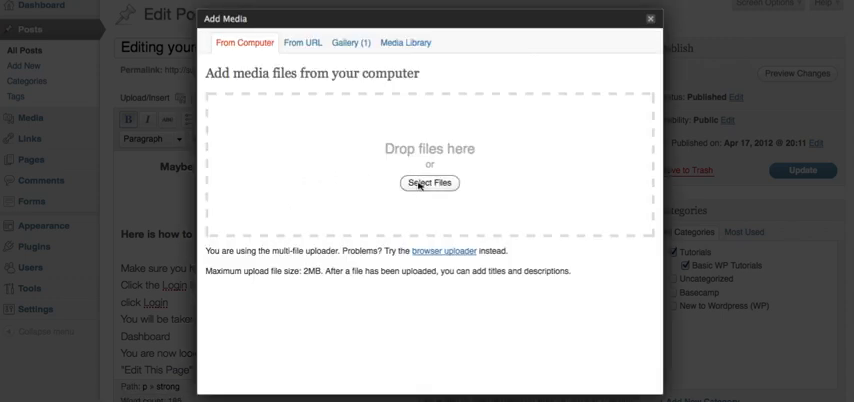
Step: Upload award.jpg from the computer into the Add Media window
left_click(428, 184)
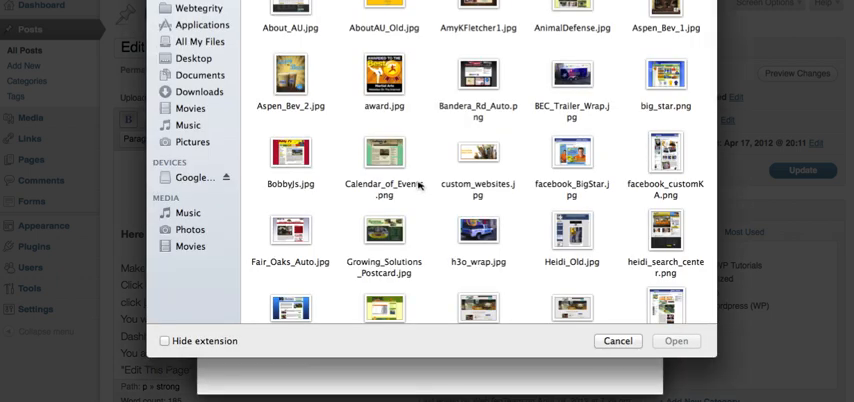
left_click(676, 340)
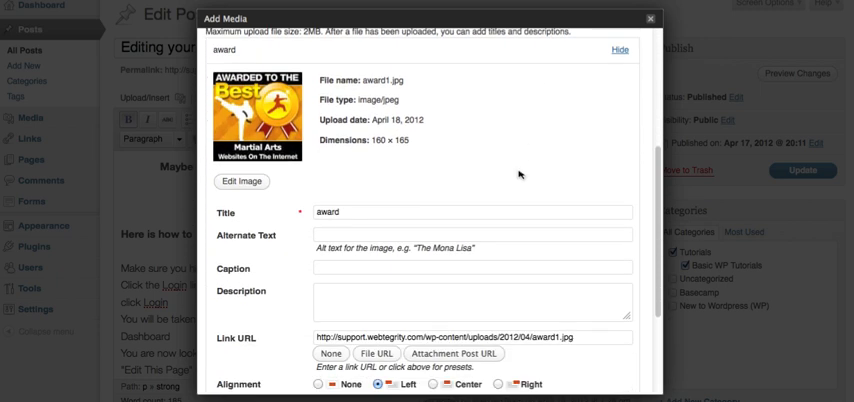
Step: Give the award image the alternate text 'award winning web design'
scroll("down", 3)
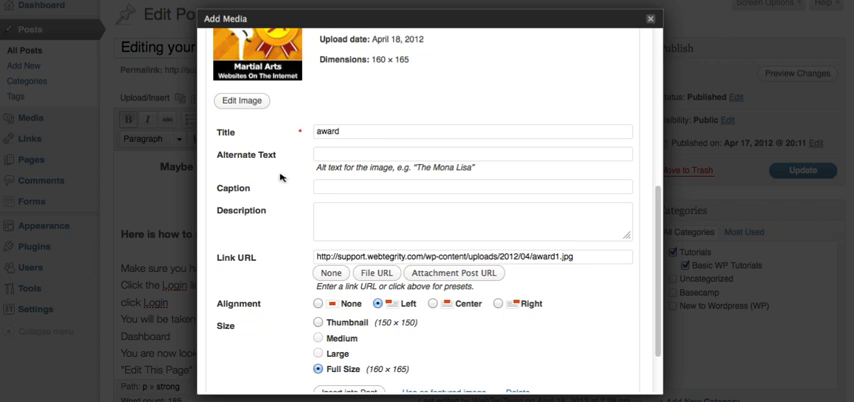
scroll("down", 3)
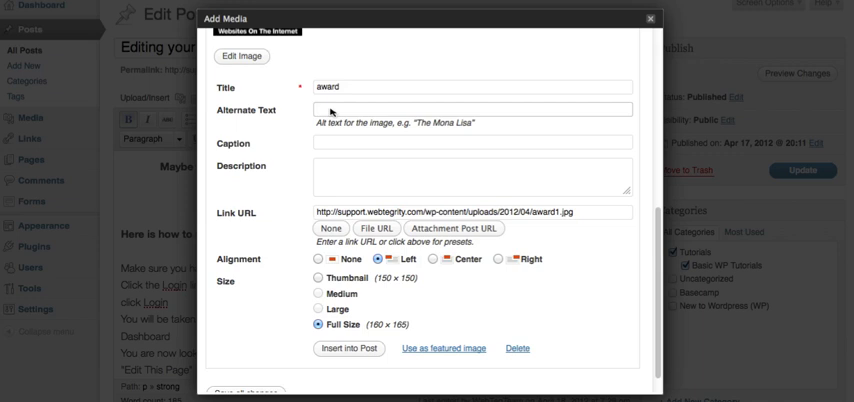
type("award")
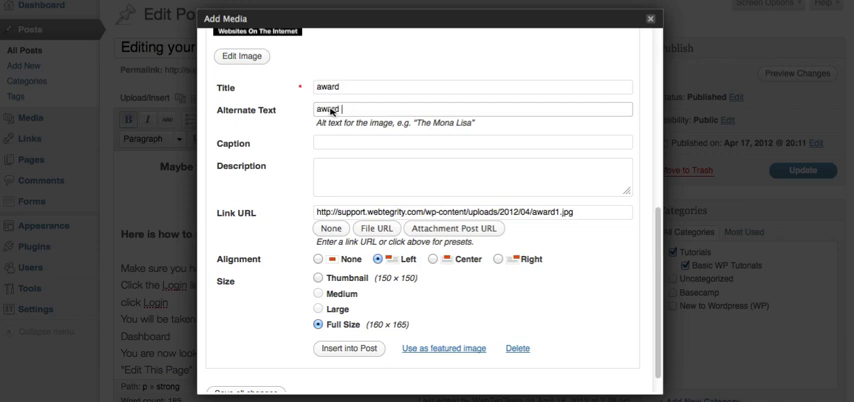
type("winning web")
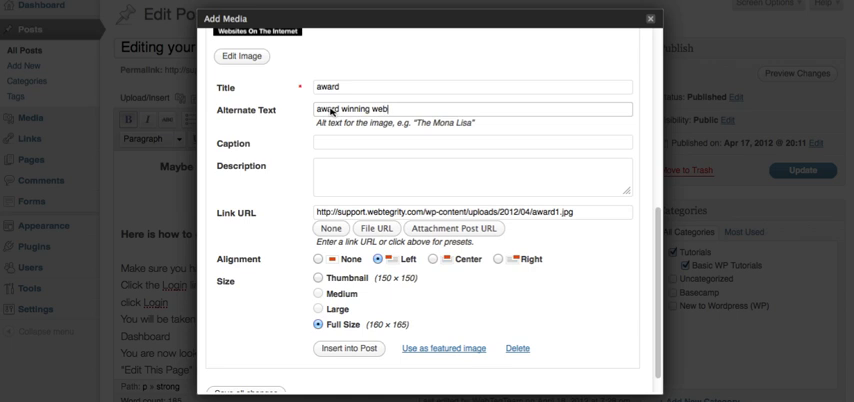
type("design")
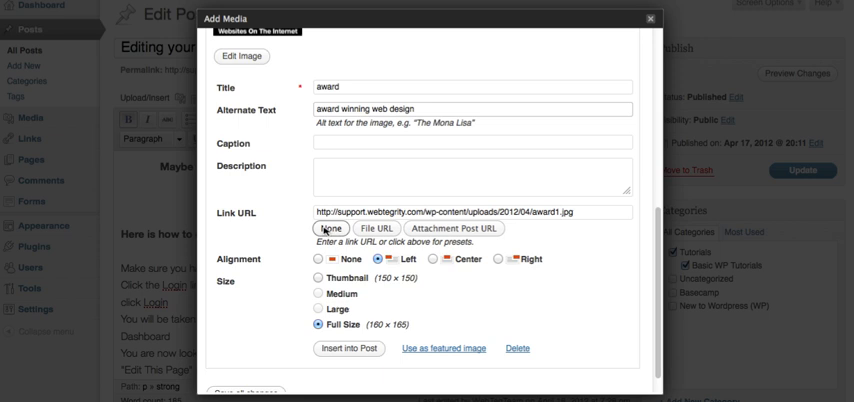
Step: Clear the image's link URL and set its alignment to Left, keeping Full Size
left_click(330, 228)
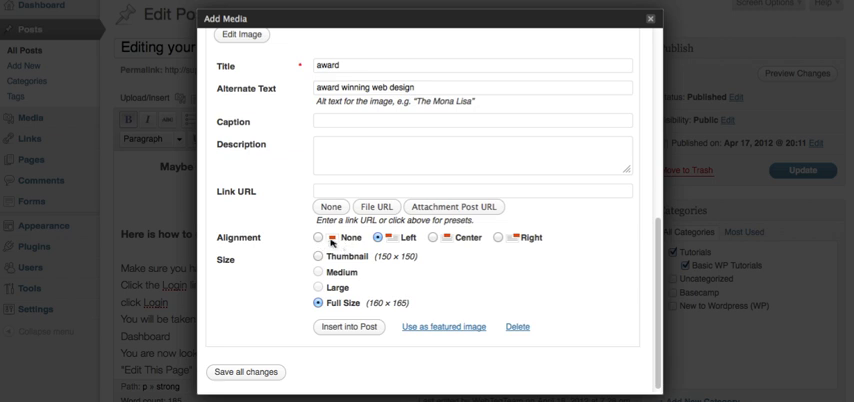
left_click(314, 238)
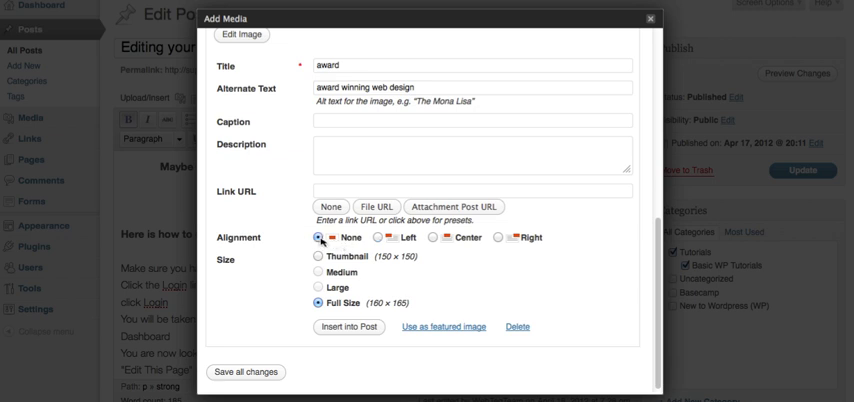
left_click(376, 238)
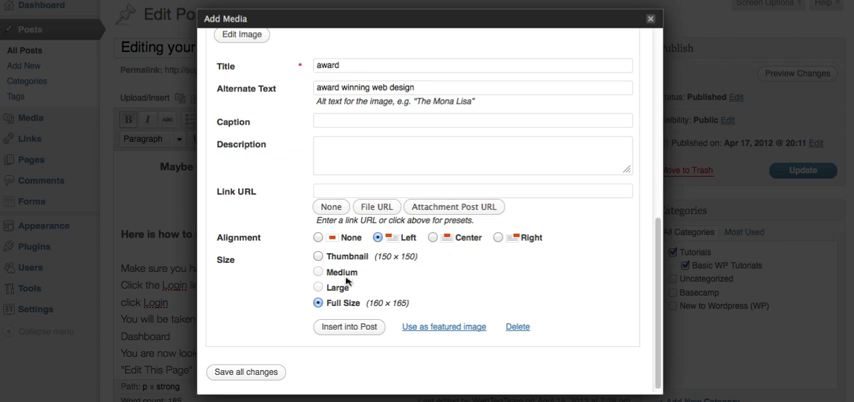
mouse_move(334, 312)
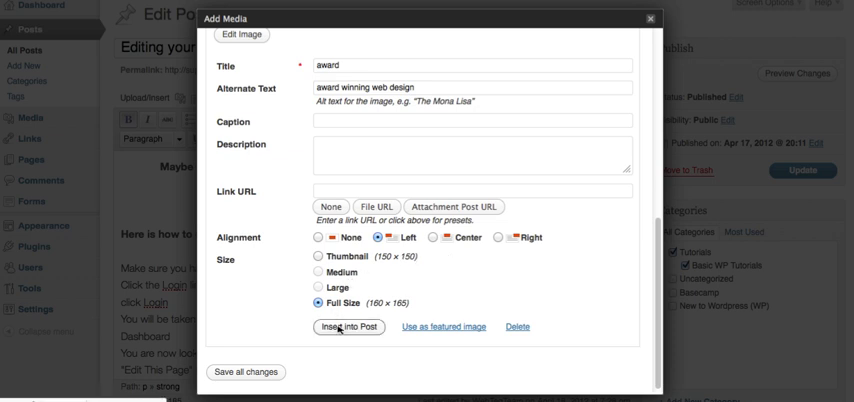
Step: Insert the award image into the post so the instructions wrap beside it
left_click(348, 328)
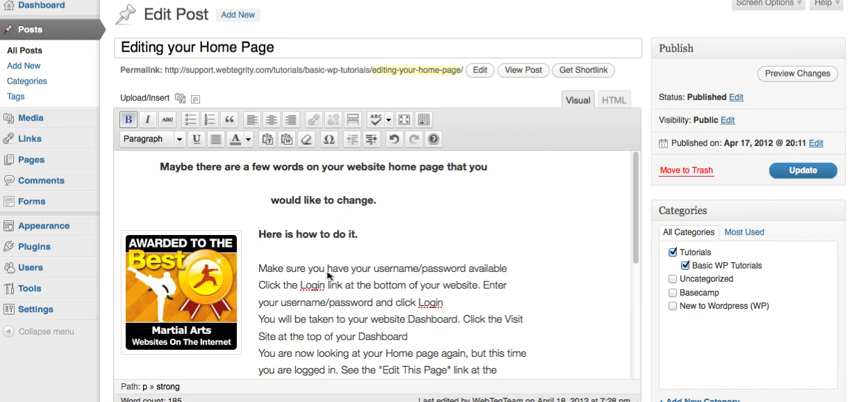
scroll("down", 3)
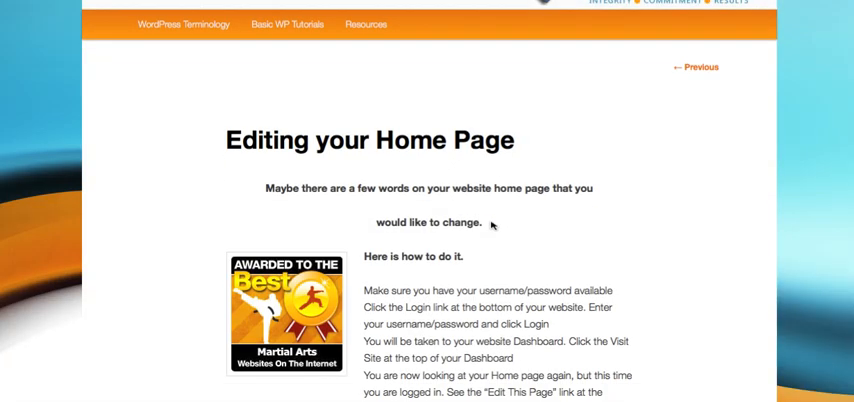
Step: Scroll the live post to see the instructions wrapping beside the award image down to 'All done.'
scroll("down", 3)
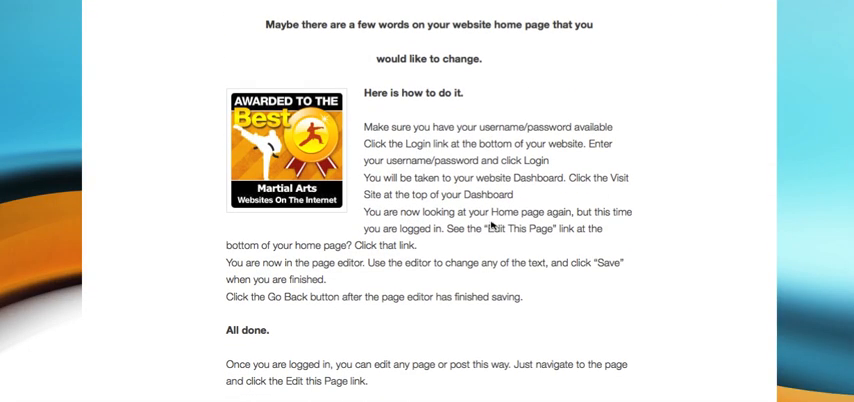